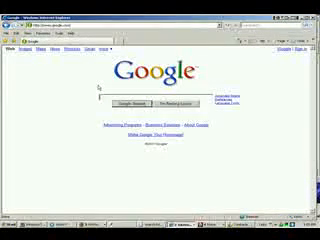
text(maya.pl)
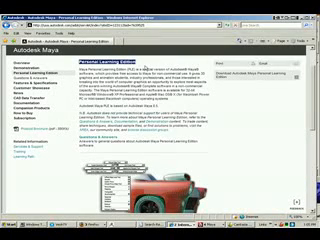
scroll(down, 3)
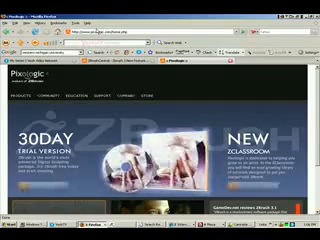
scroll(down, 3)
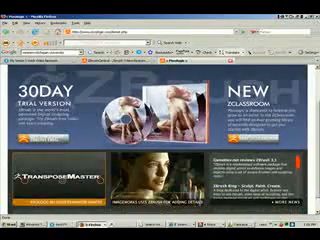